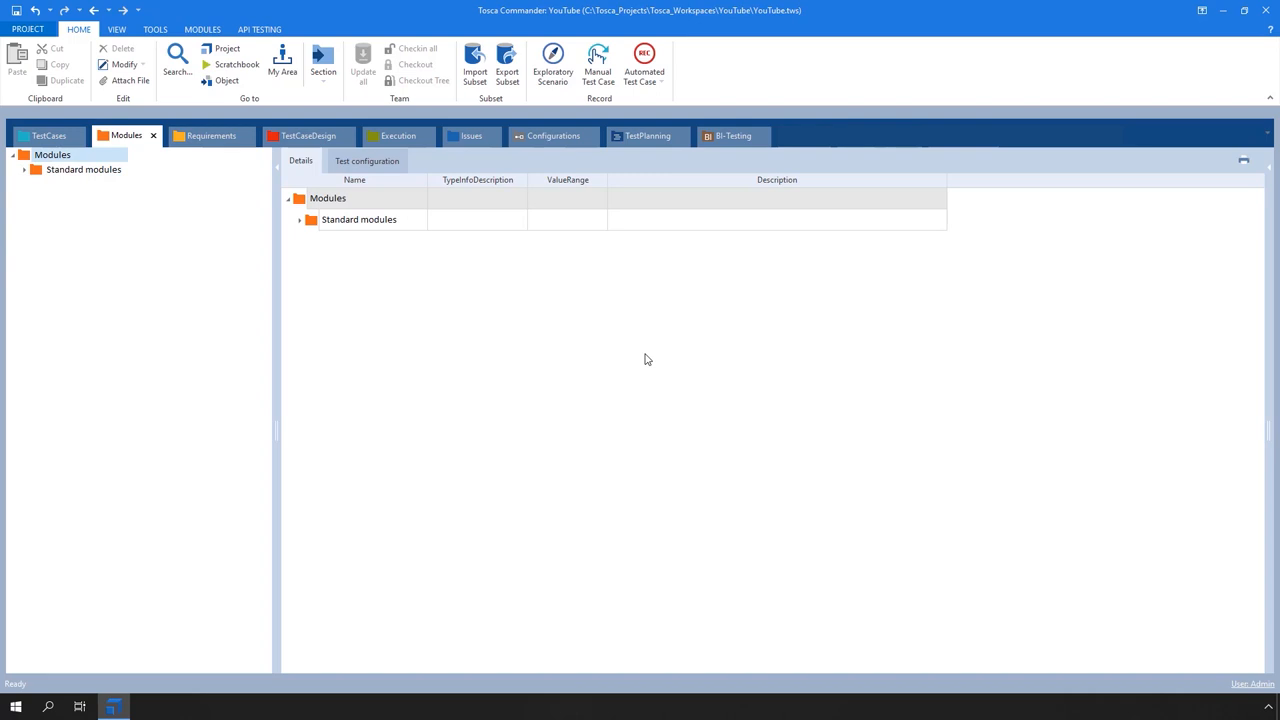
{"action": "mouse_move", "coordinate": [406, 313]}
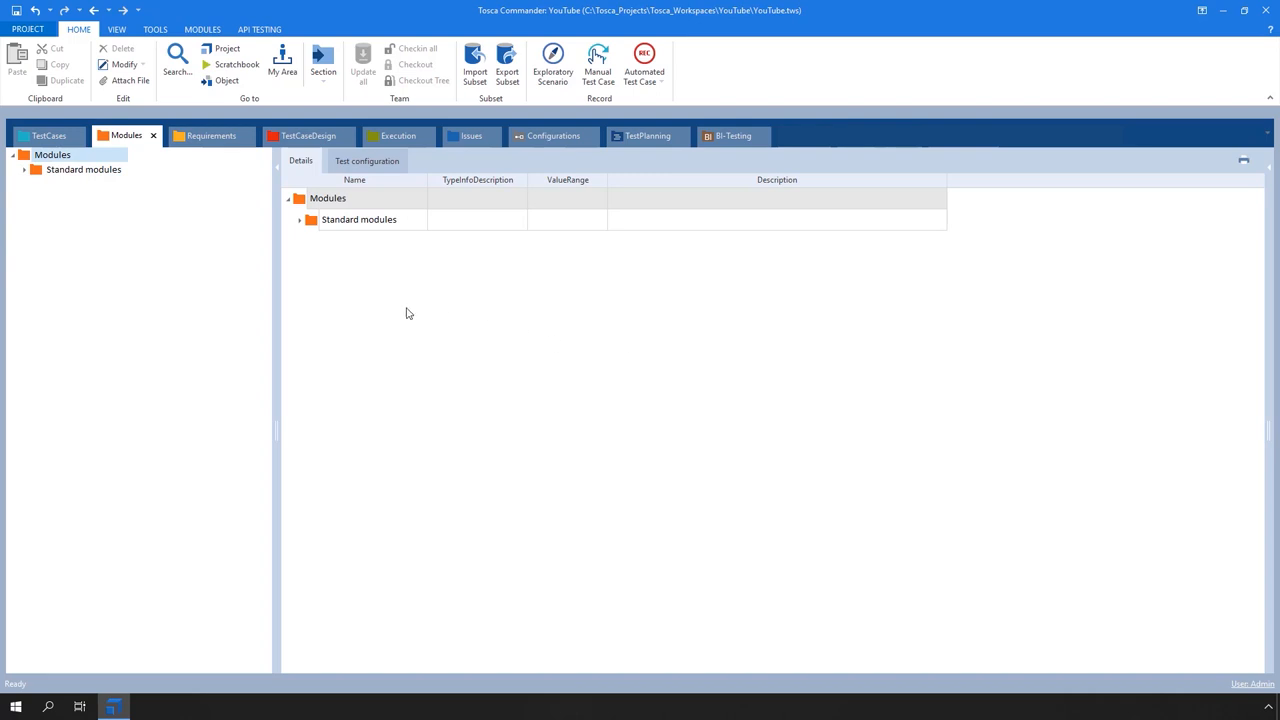
Step: Expand Standard modules and TBox XEngines, then list the Mail folder's four modules
{"action": "left_click", "coordinate": [24, 169]}
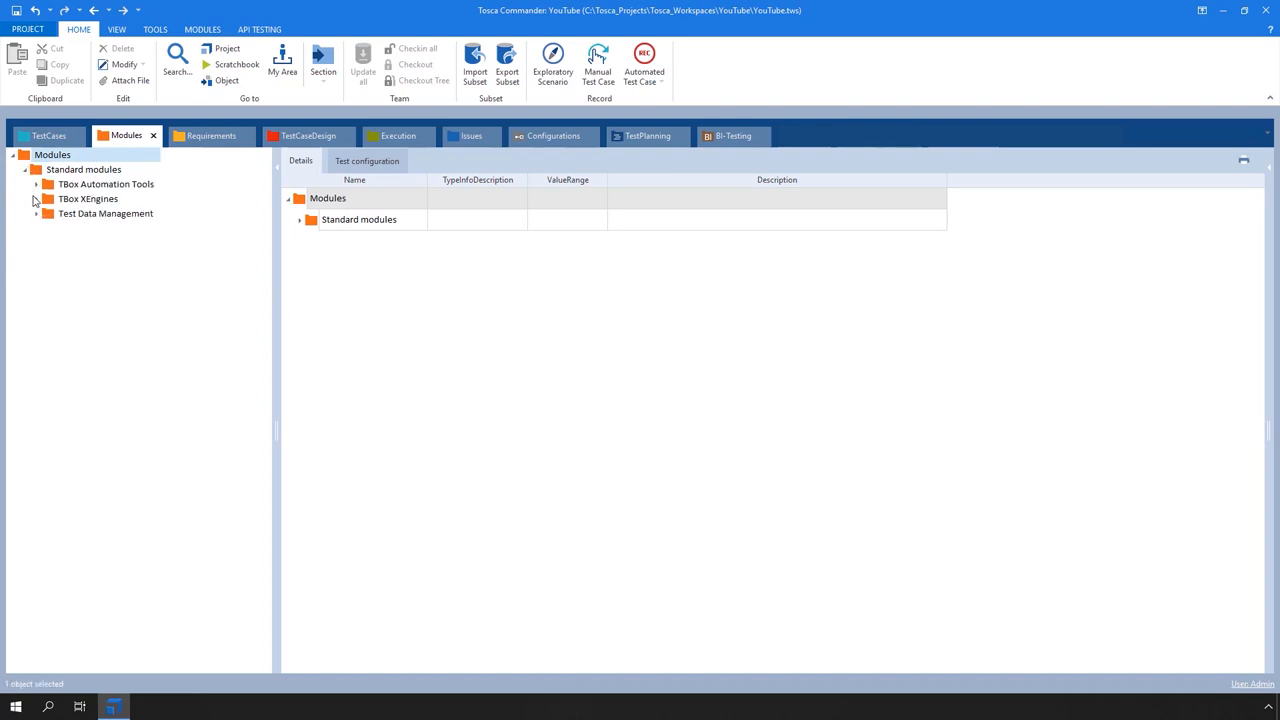
{"action": "left_click", "coordinate": [36, 198]}
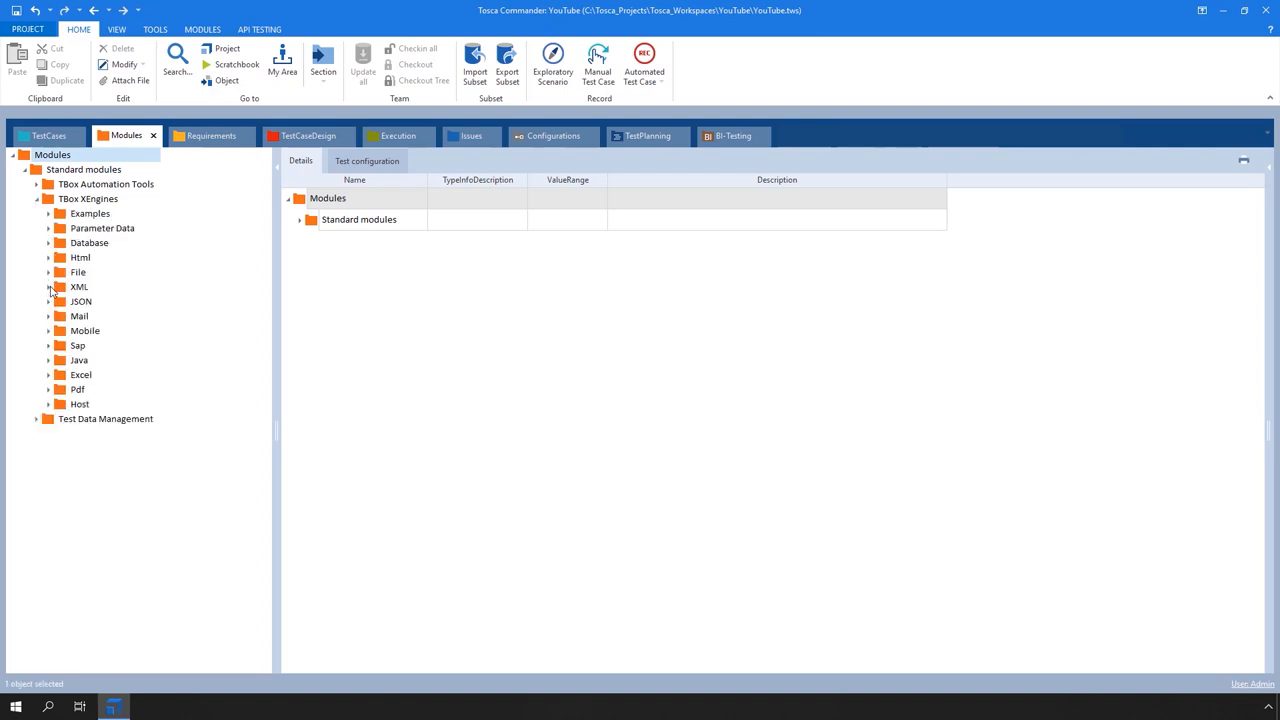
{"action": "left_click", "coordinate": [78, 316]}
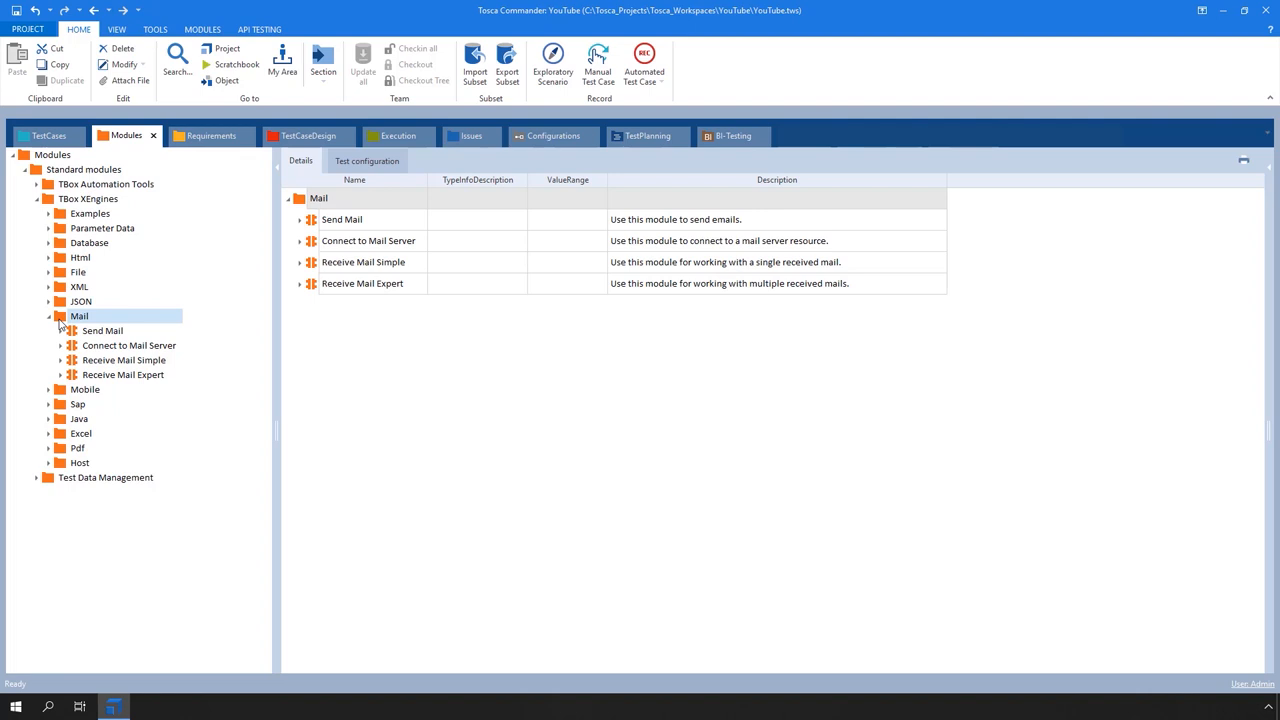
Step: Select Connect to Mail Server to list Mail Server, Username, Password, Port, Enable Security and Protocol
{"action": "left_click", "coordinate": [128, 345]}
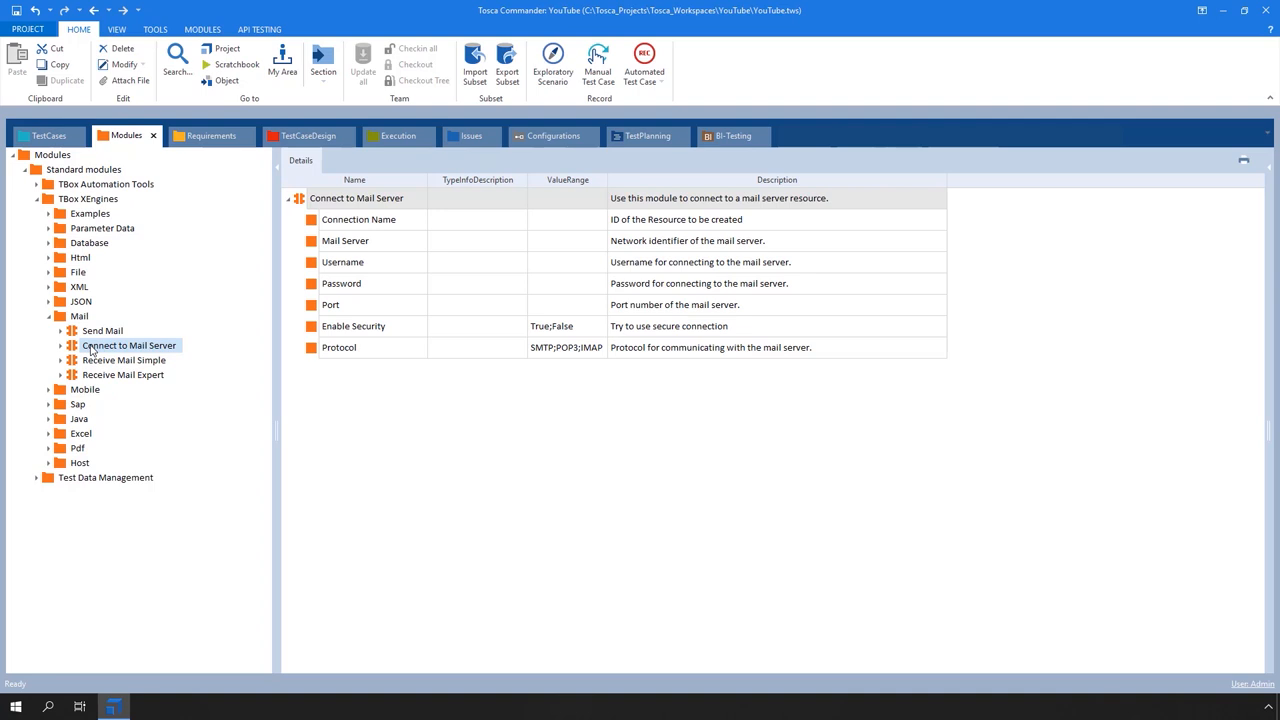
{"action": "mouse_move", "coordinate": [190, 340]}
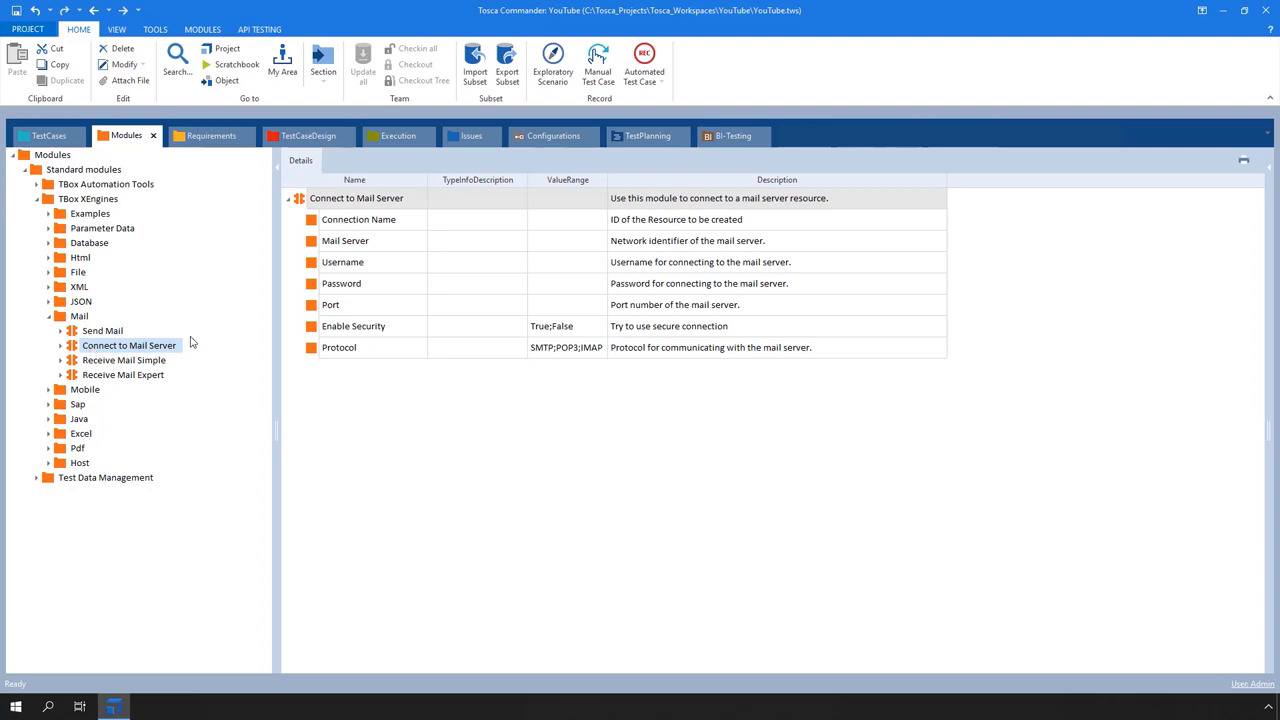
{"action": "mouse_move", "coordinate": [573, 396]}
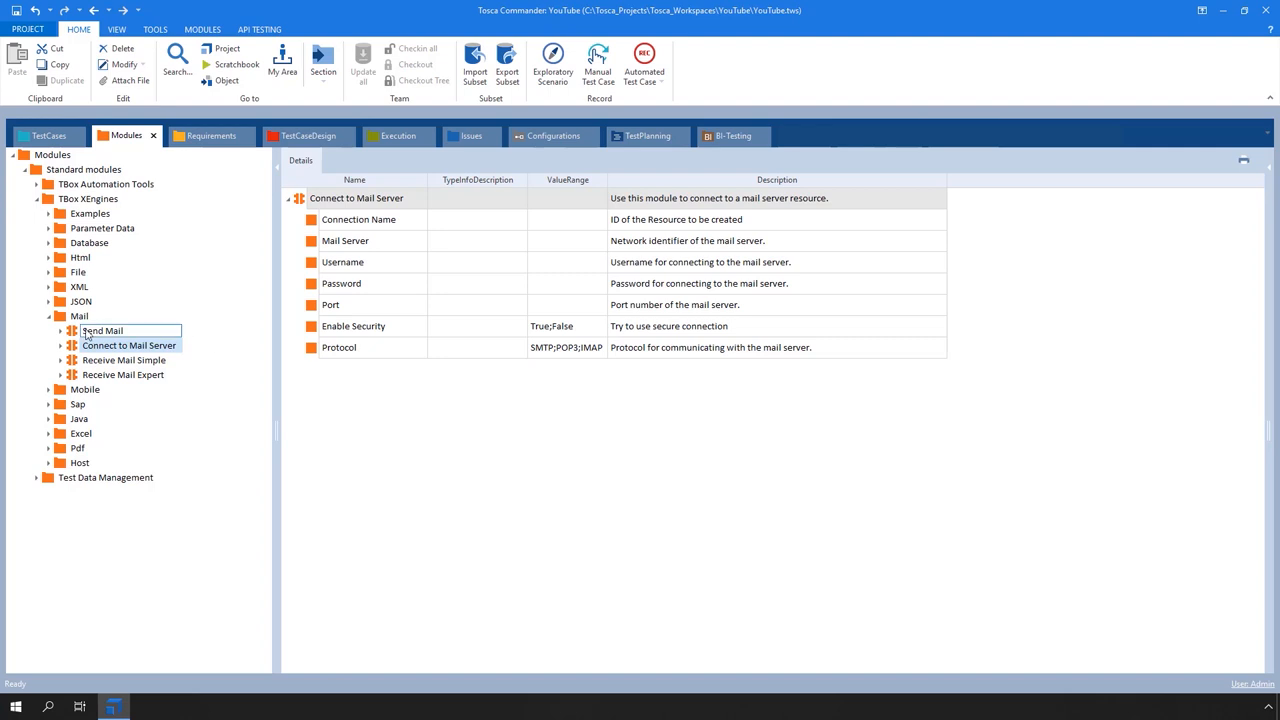
Step: Select Send Mail to list From, Subject, To, Cc, Bcc, Body, Attachment and Reply To
{"action": "left_click", "coordinate": [101, 330]}
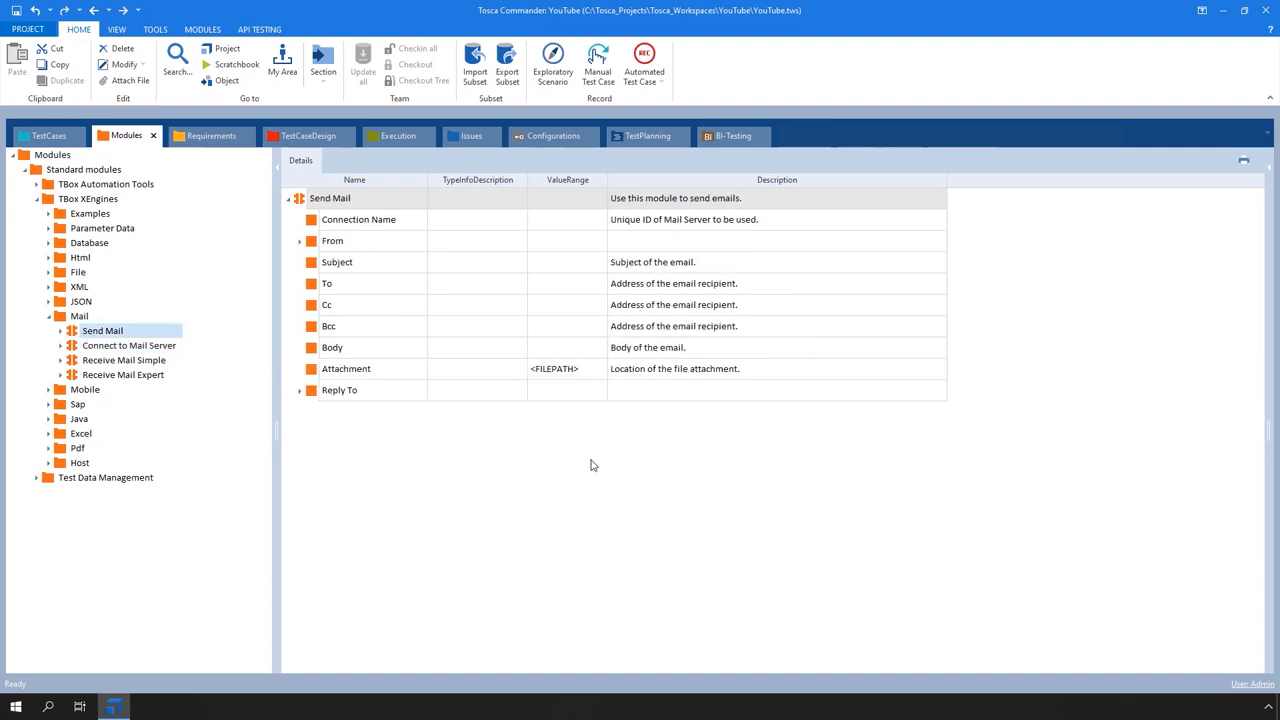
{"action": "mouse_move", "coordinate": [600, 469]}
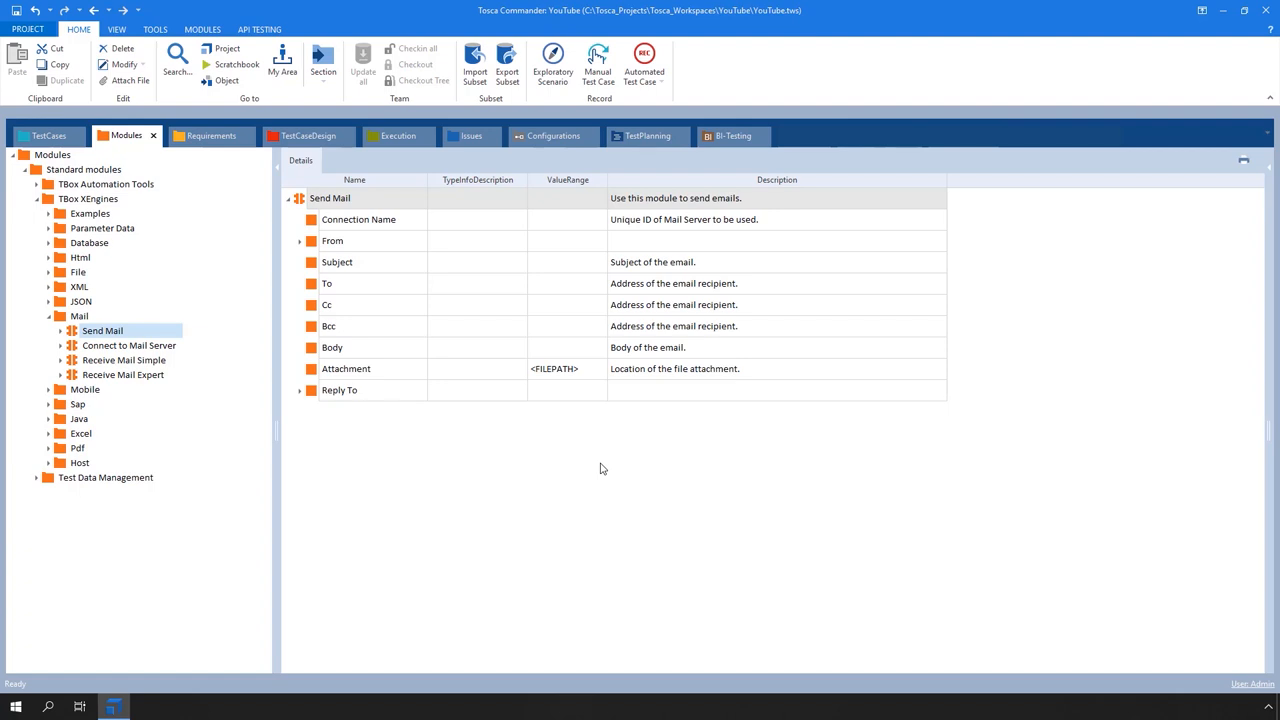
{"action": "mouse_move", "coordinate": [189, 374]}
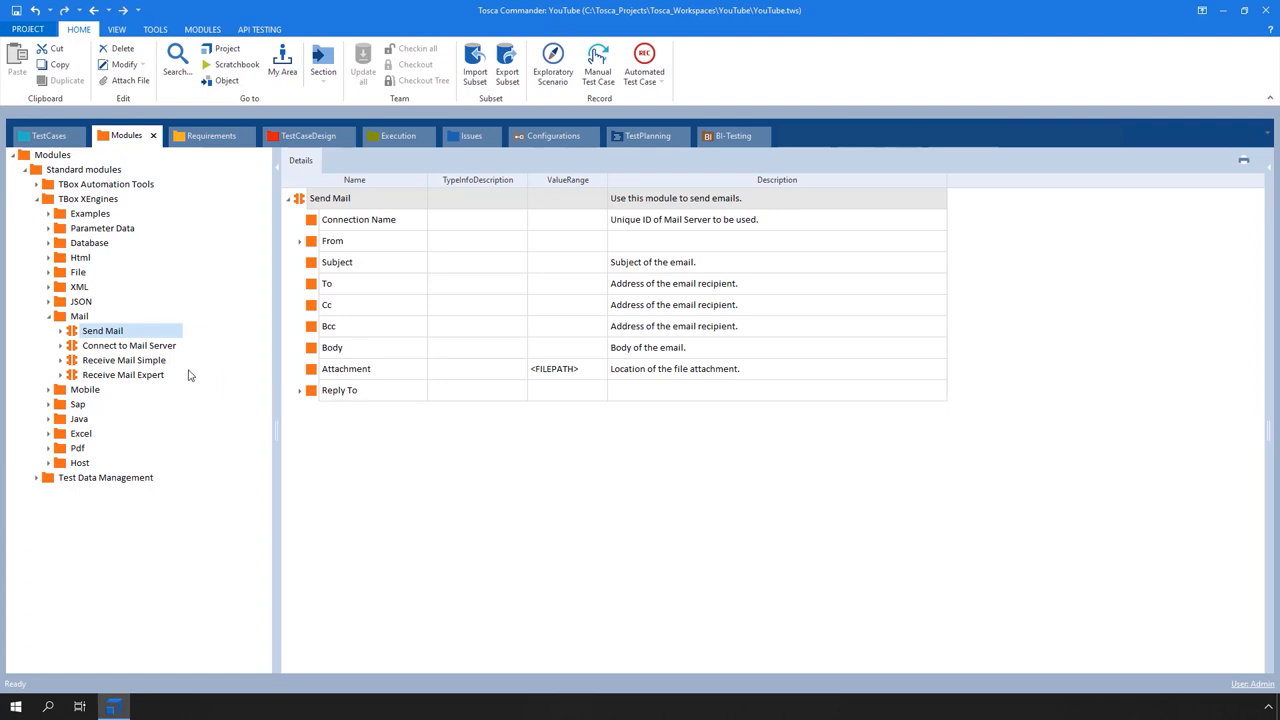
Step: View Receive Mail Simple's attributes, then Receive Mail Expert's Connection Name, Search Criteria and Result
{"action": "left_click", "coordinate": [124, 360]}
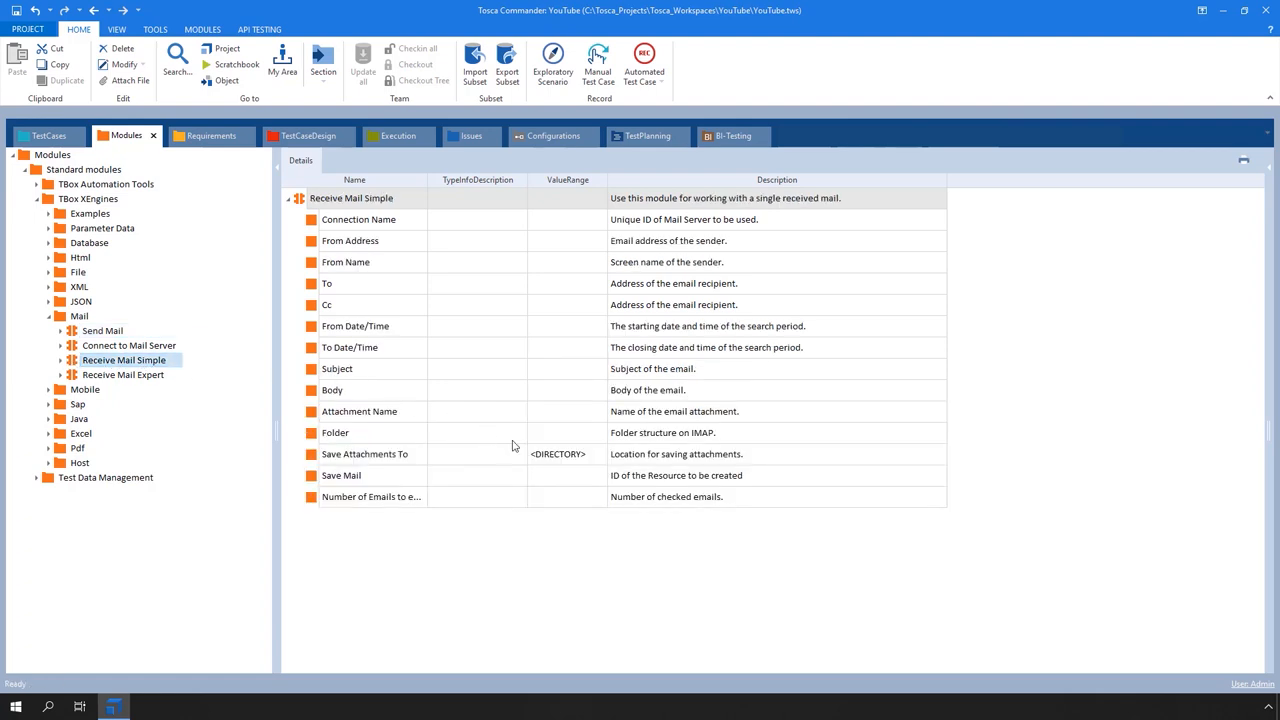
{"action": "mouse_move", "coordinate": [566, 473]}
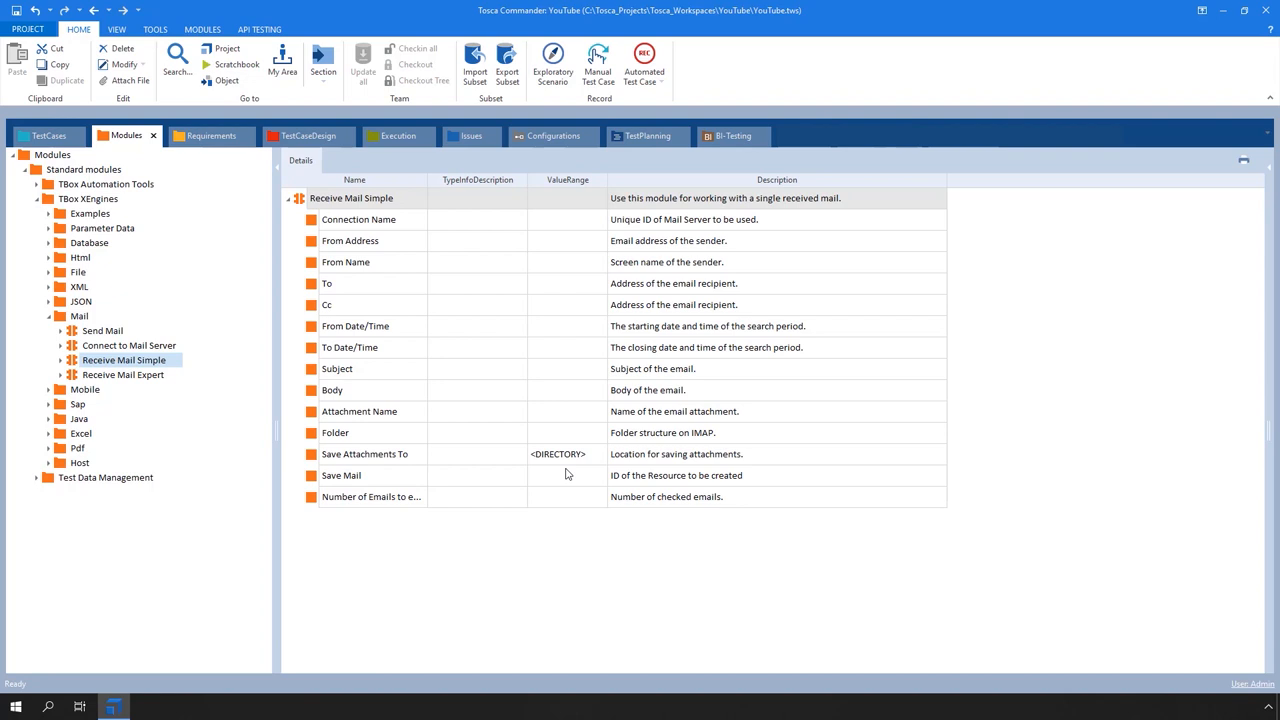
{"action": "left_click", "coordinate": [123, 374]}
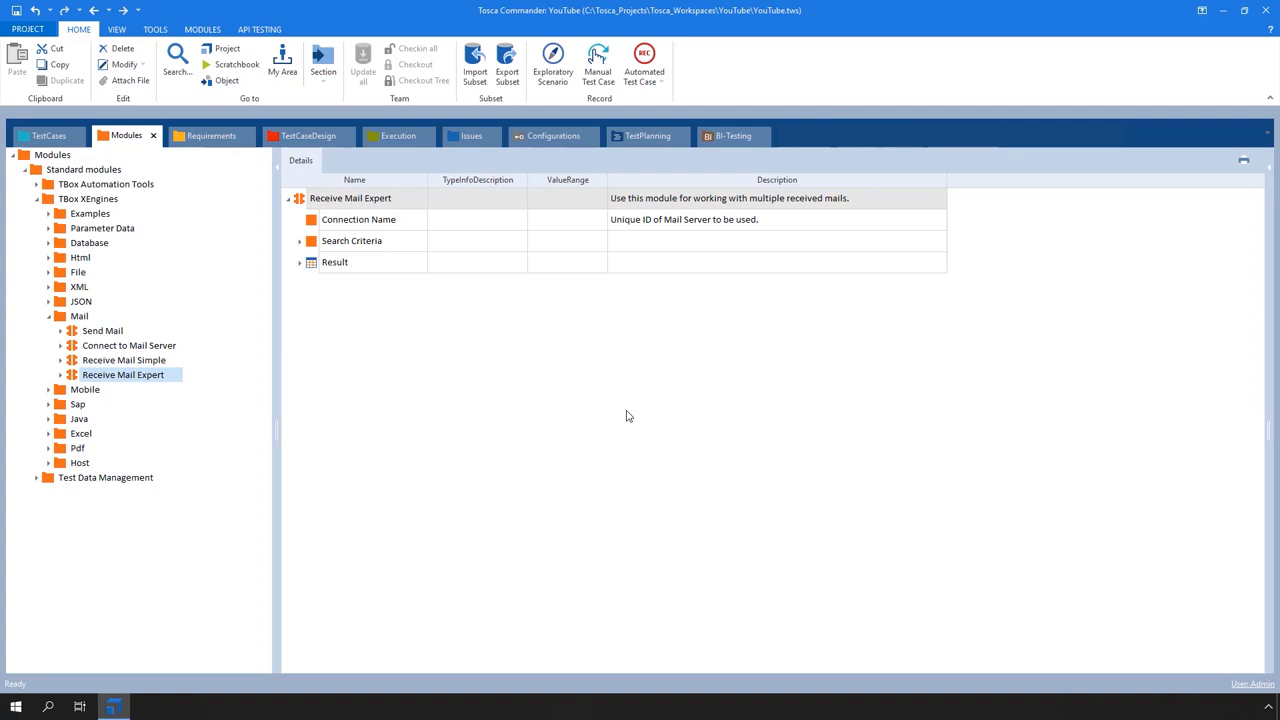
Step: Expand Result, its Mail entry, and Search Criteria in Receive Mail Expert's details
{"action": "left_click", "coordinate": [300, 262]}
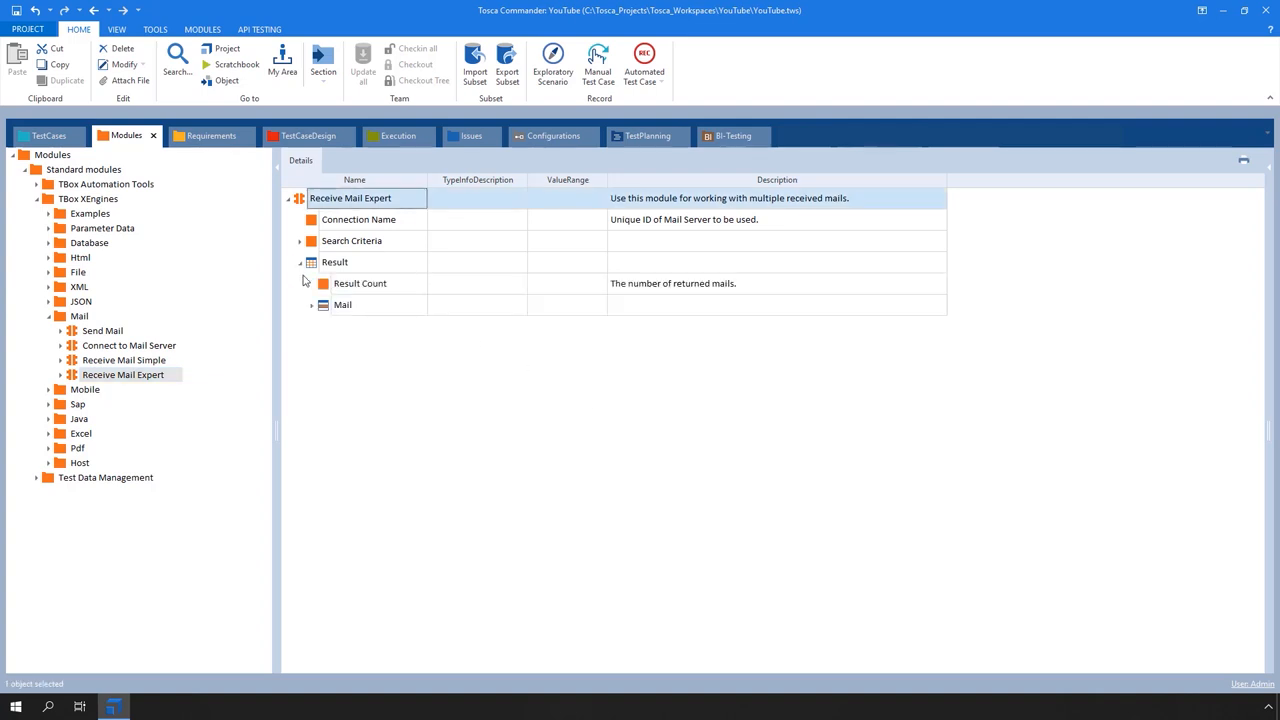
{"action": "left_click", "coordinate": [310, 305]}
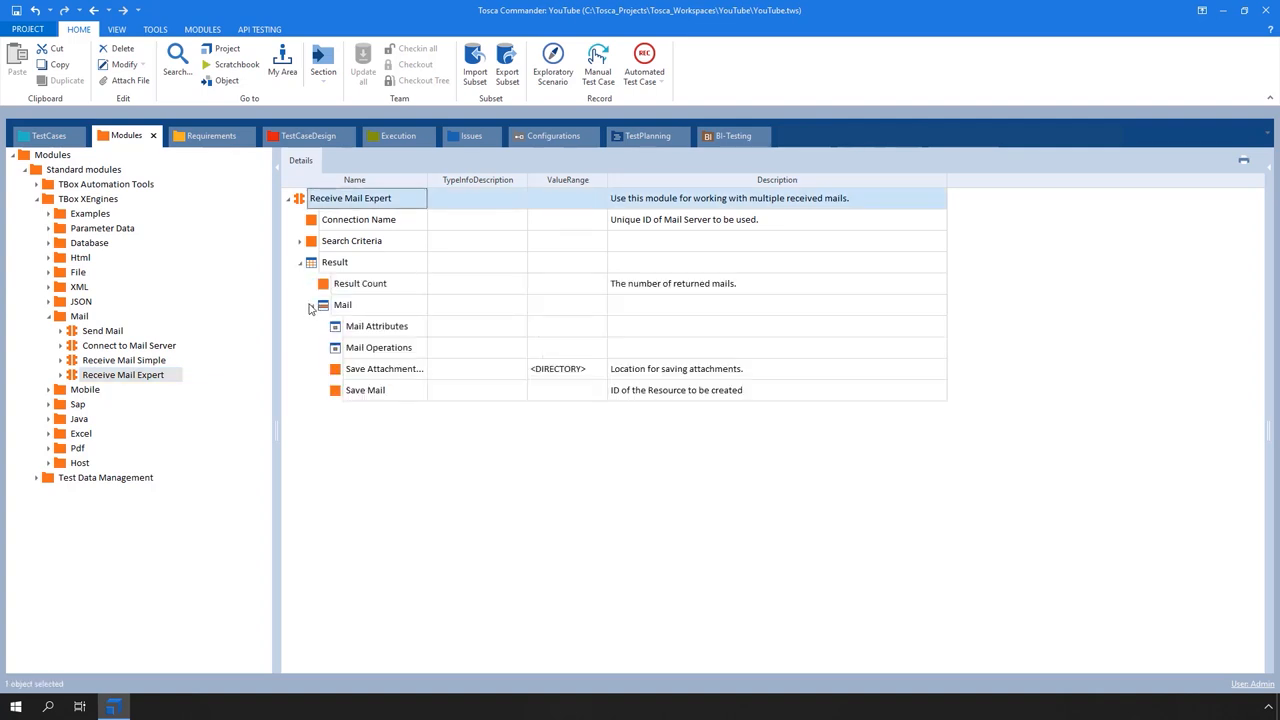
{"action": "left_click", "coordinate": [300, 240]}
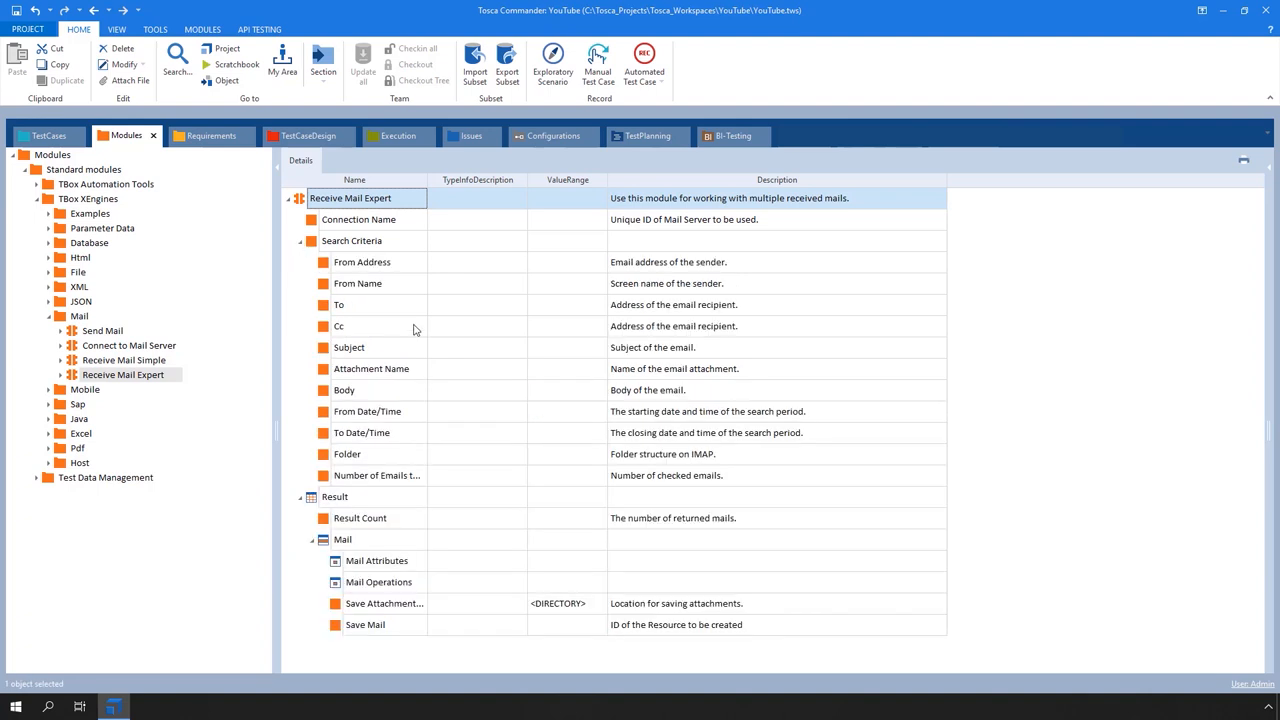
{"action": "mouse_move", "coordinate": [988, 519]}
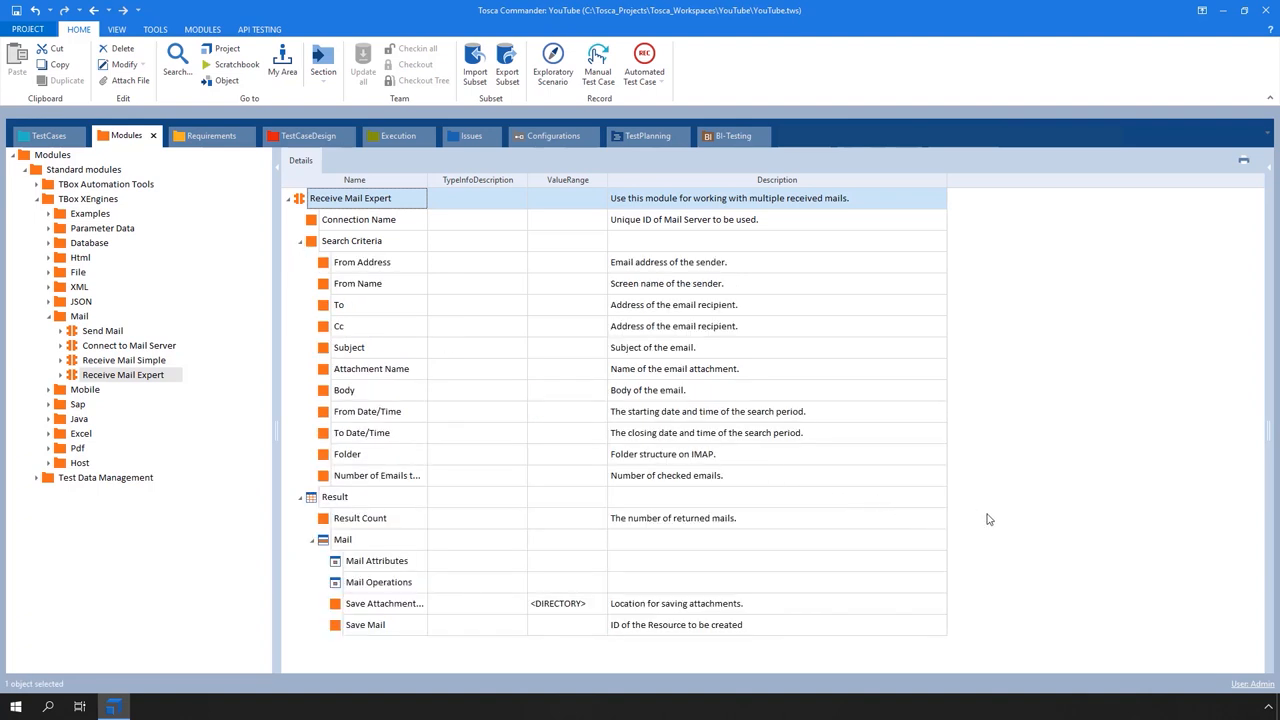